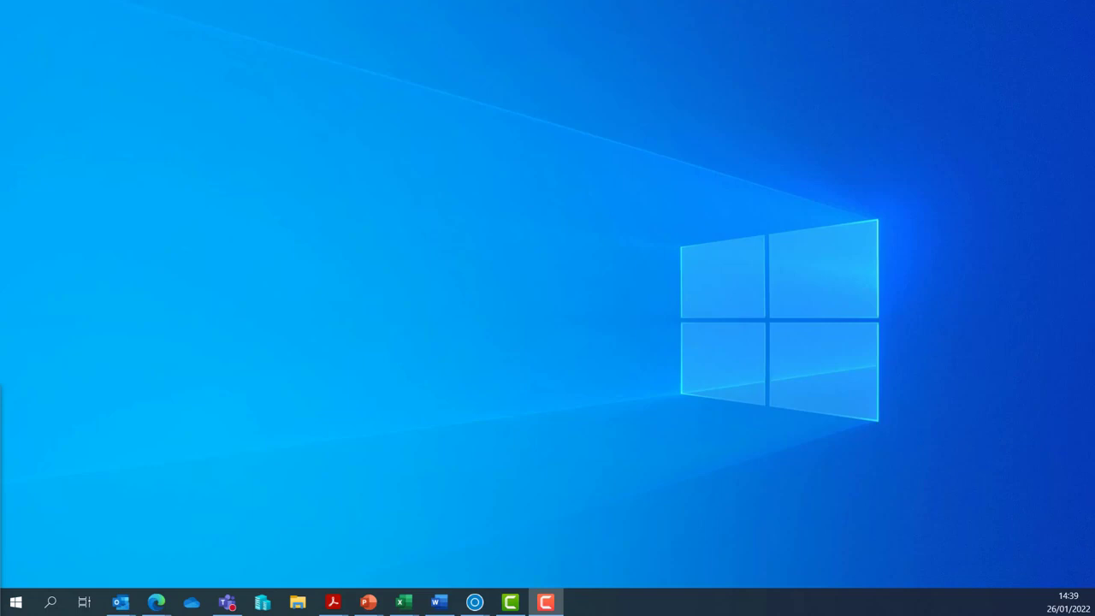
- Launch PuTTY from Start search and enter host name cdc0 for an SSH connection on port 22
type("putty")
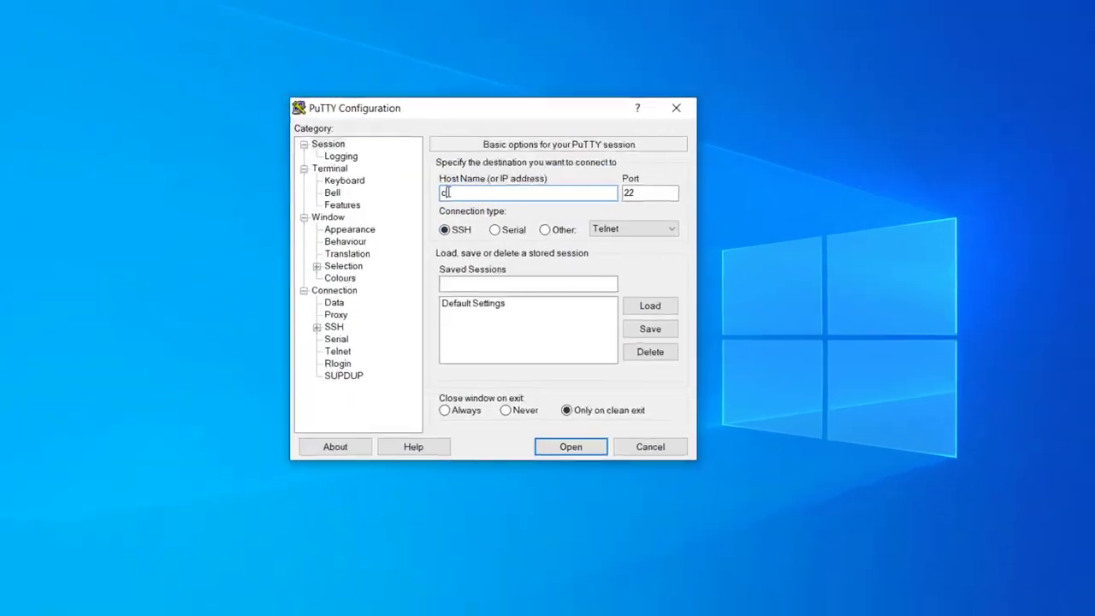
type("dc0")
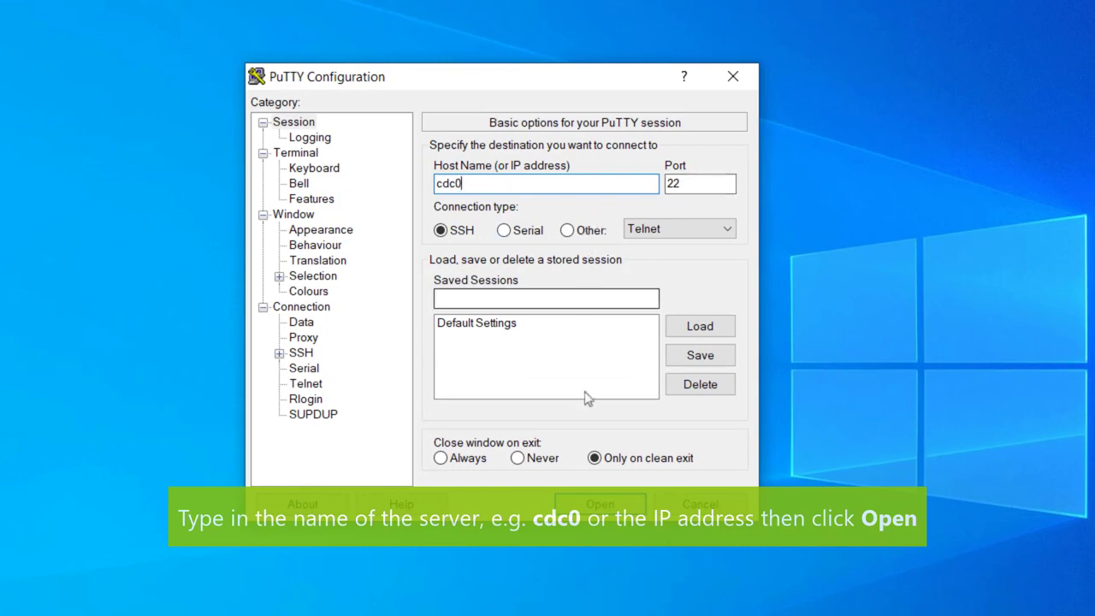
- Connect to cdc0 and log in as user cem to reach the shell prompt
left_click(599, 503)
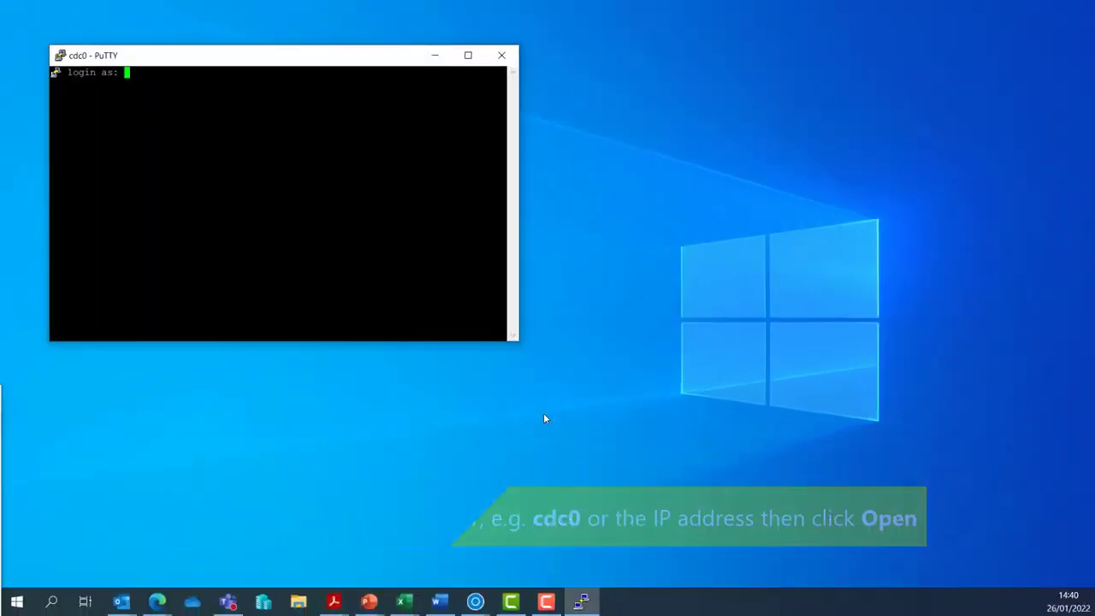
type("cem")
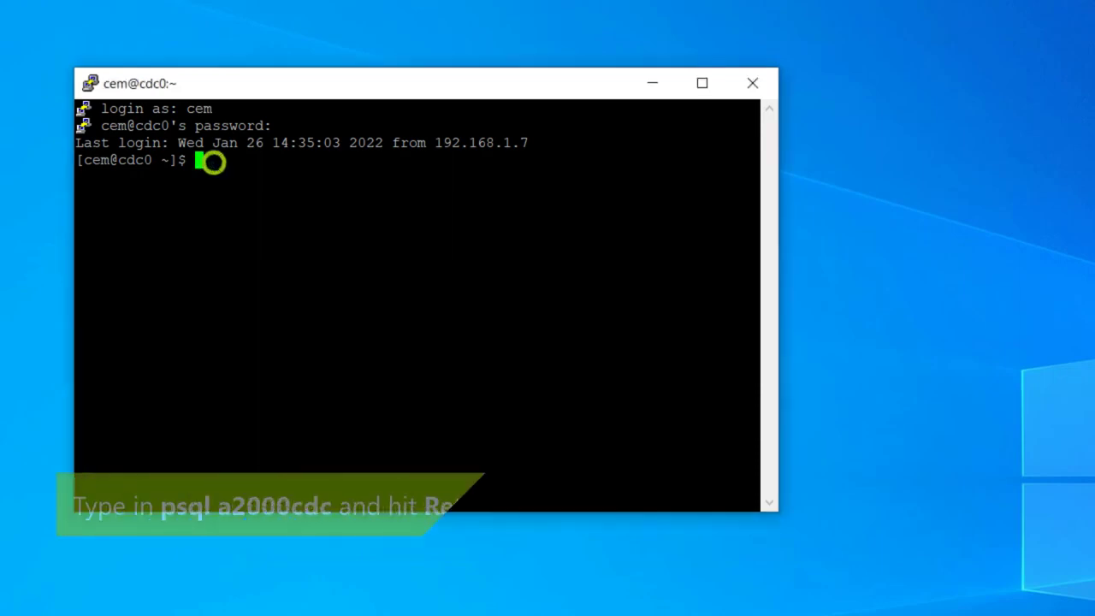
- Start psql connected to the a2000cdc database
type("psql")
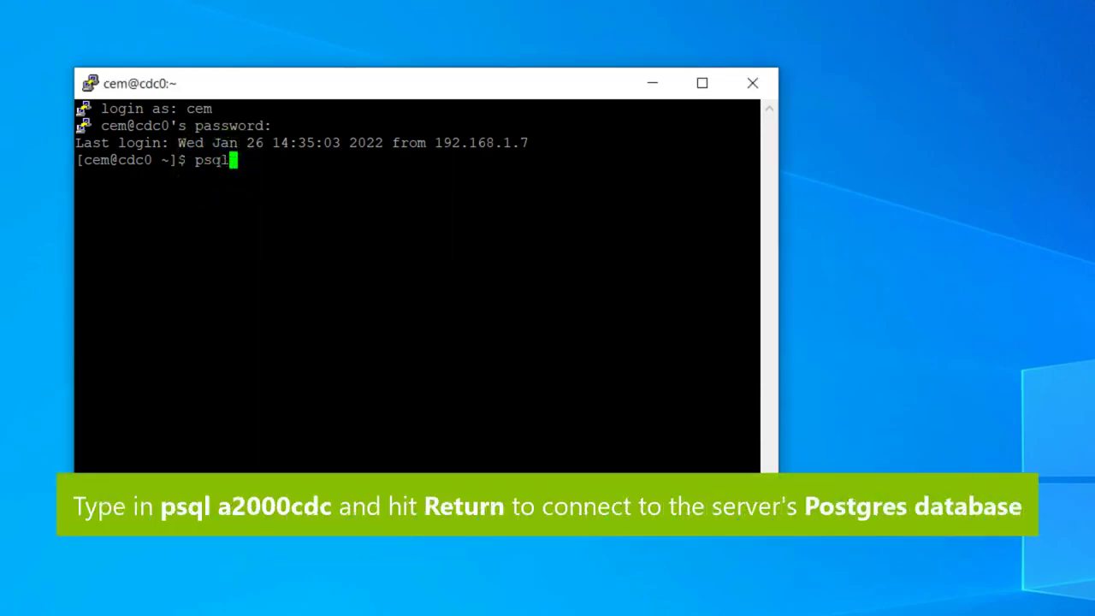
type("a2000cdc")
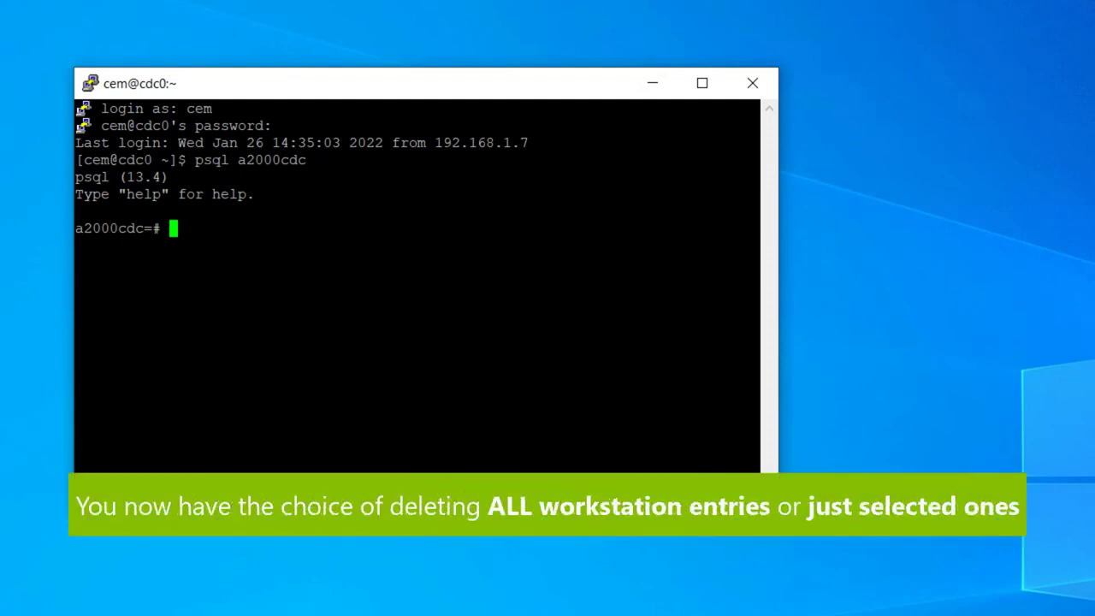
type("delete from")
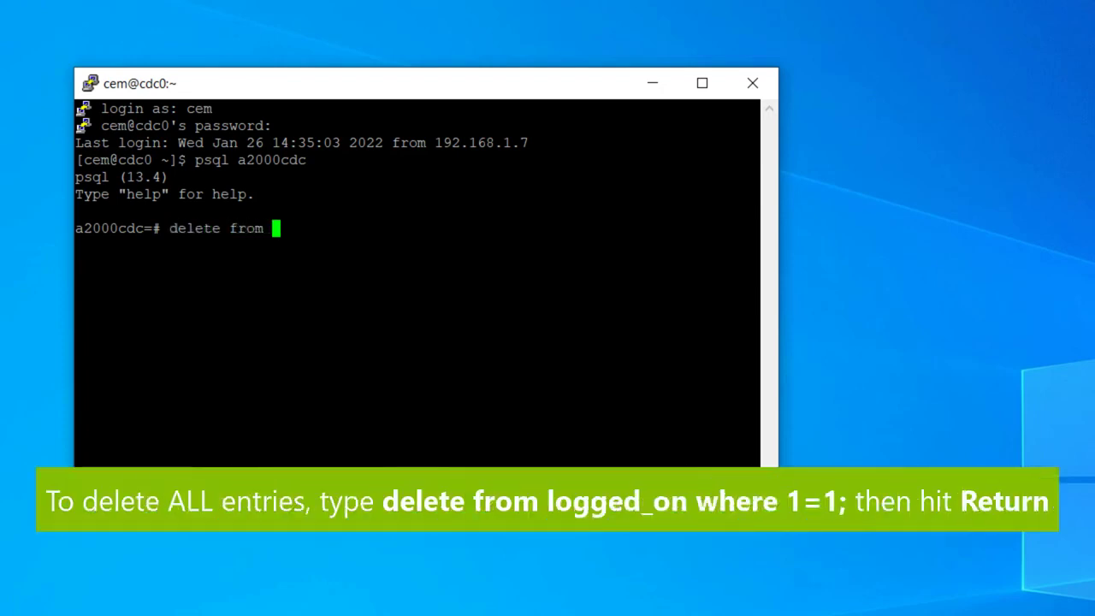
type("logged_on")
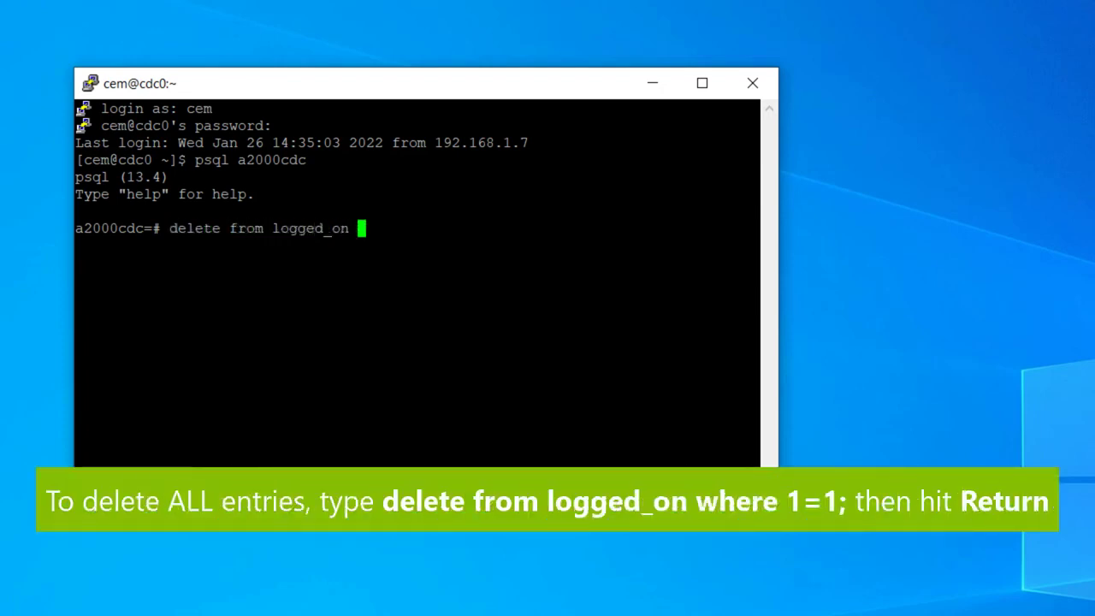
type("where 1")
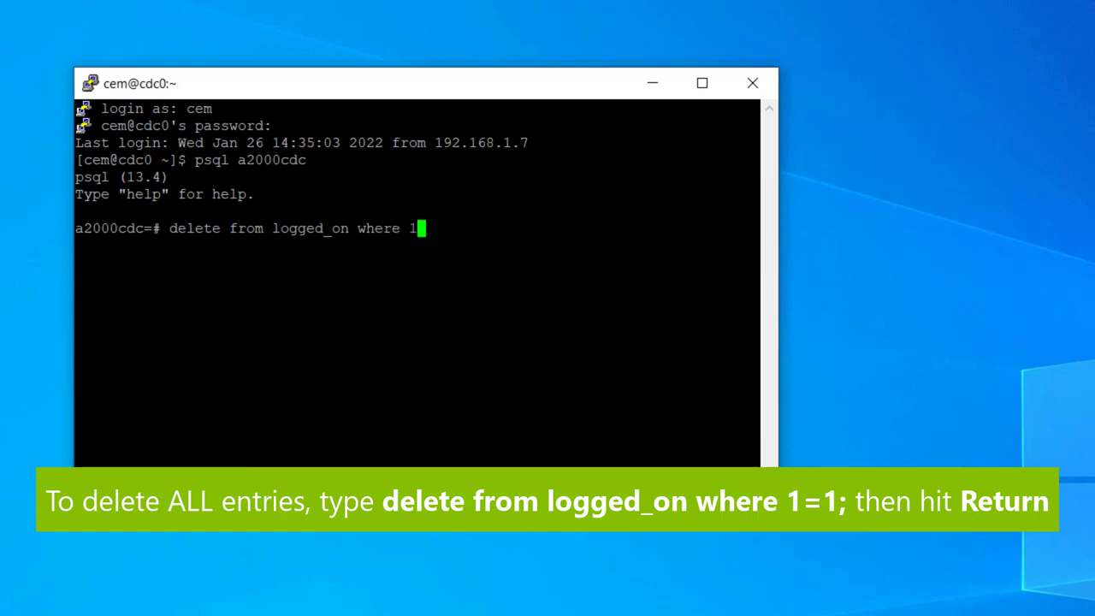
type("=1")
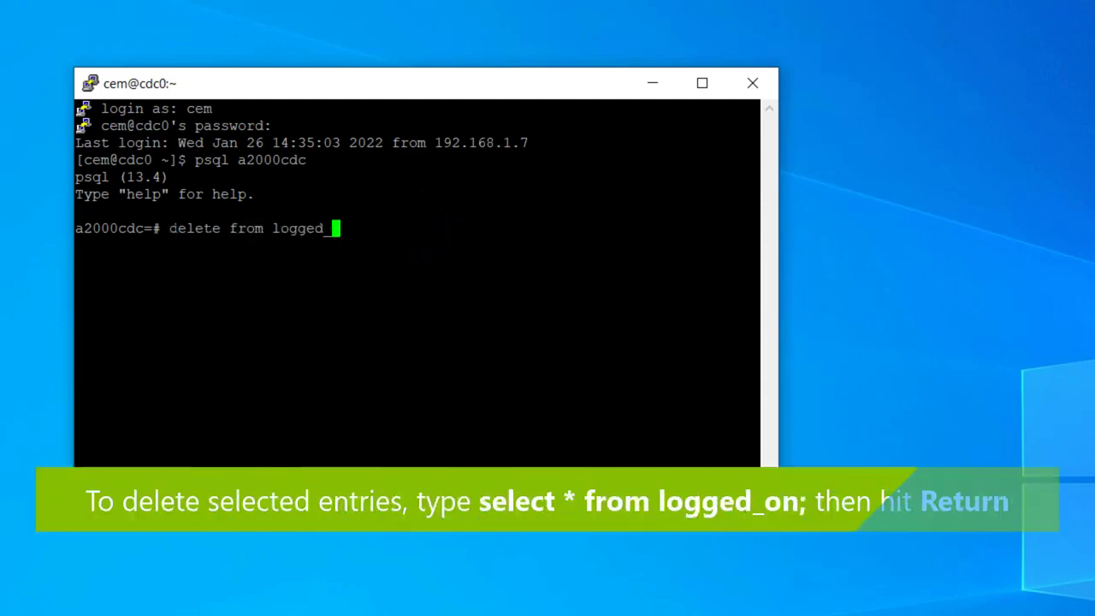
- Run select * from logged_on; returning one row for cem at workstation M5360774
type("selec")
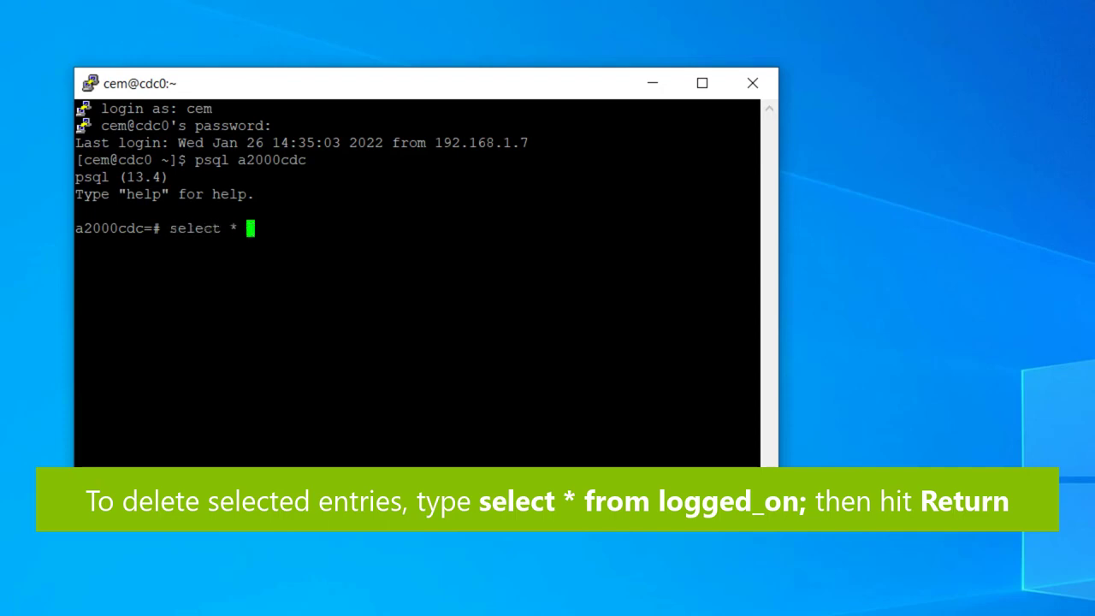
type("from logged_on")
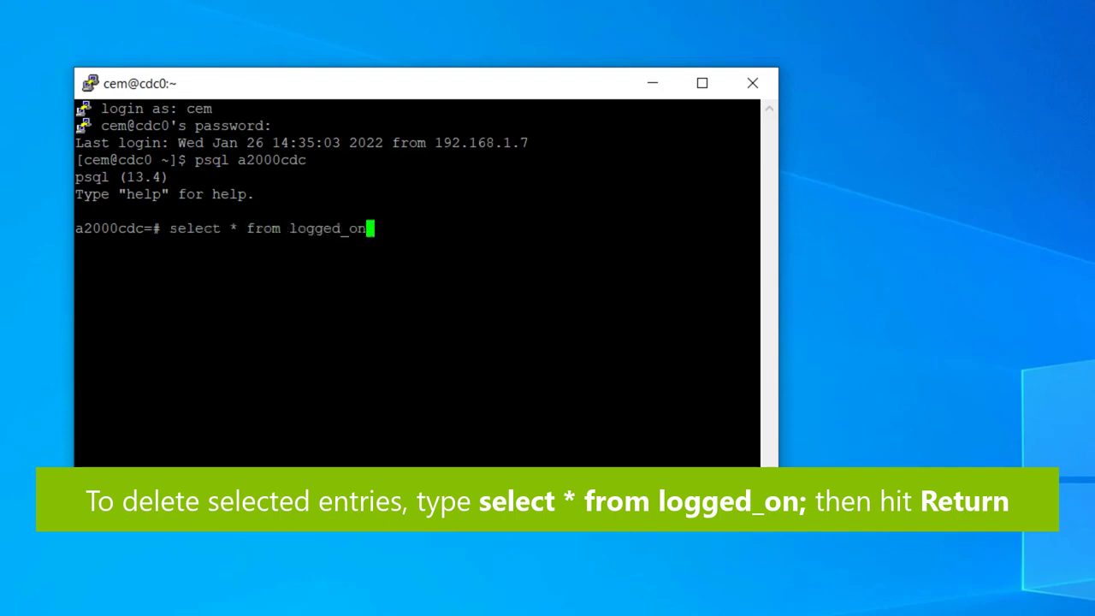
type(";")
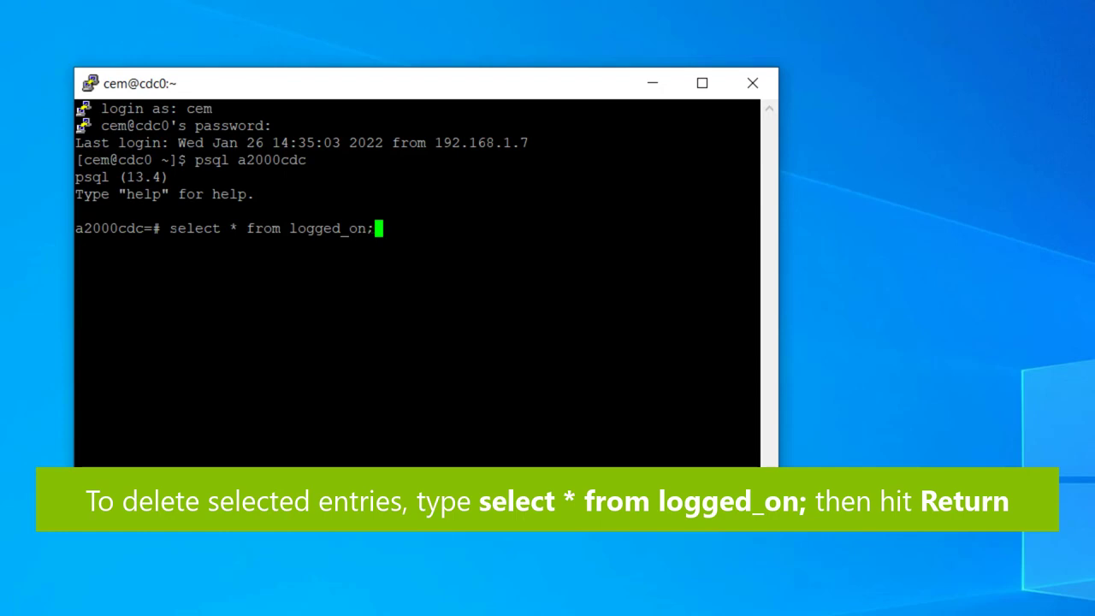
key("Return")
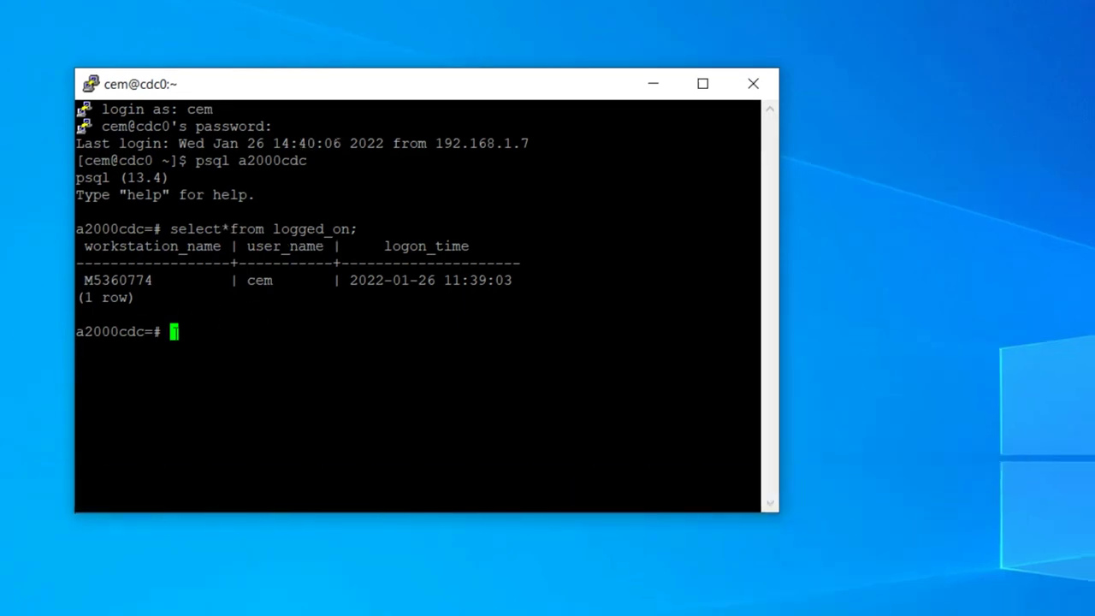
- Delete the row where workstation_name = 'M5360774' from logged_on
type("delete")
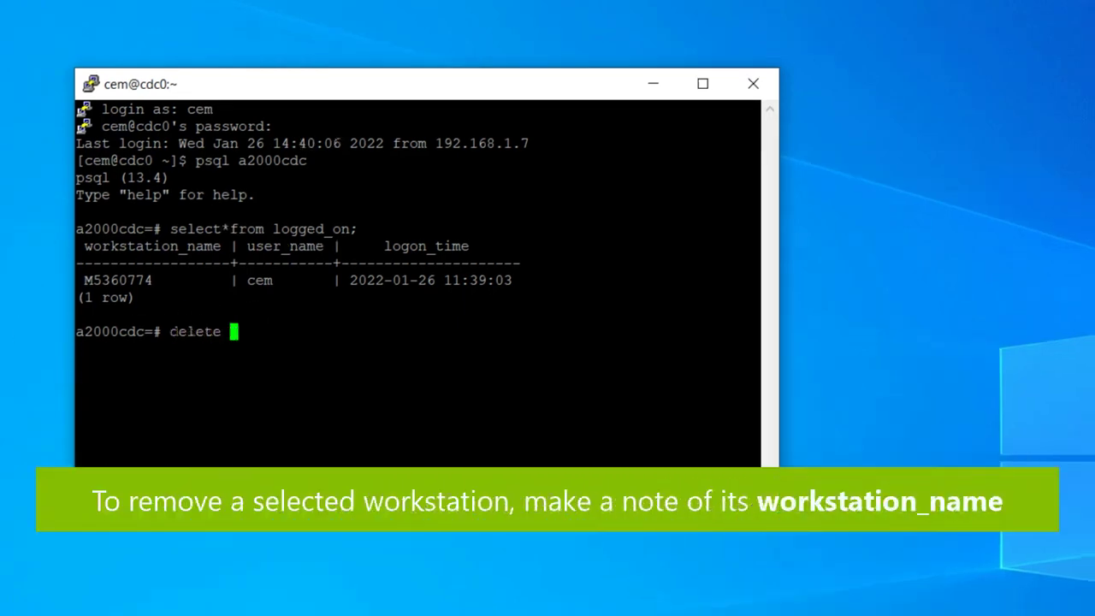
type("from logged_on where workst")
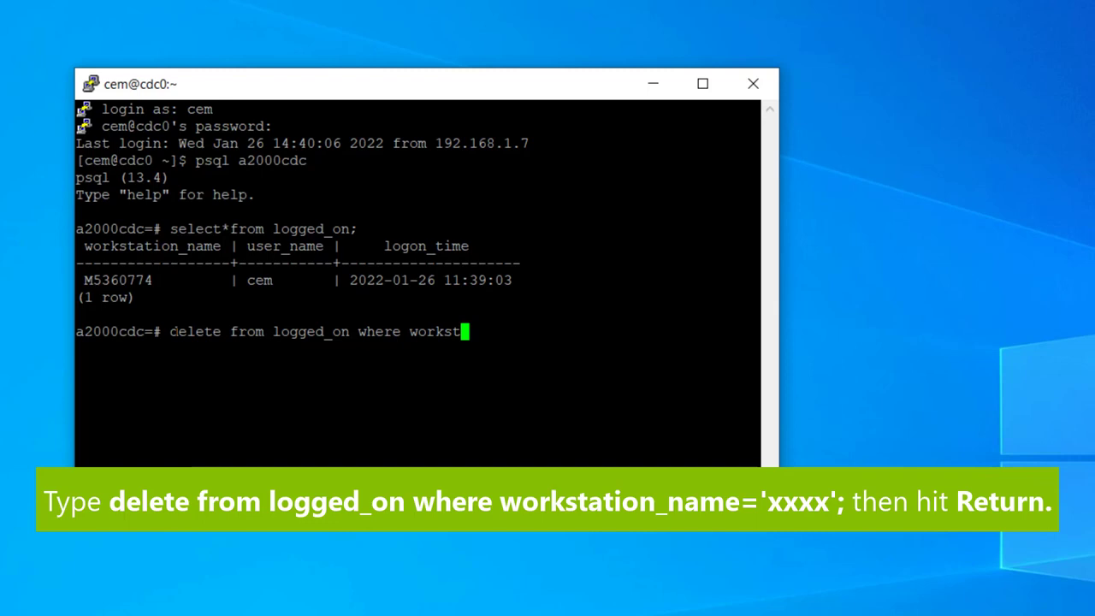
type("ation_name =")
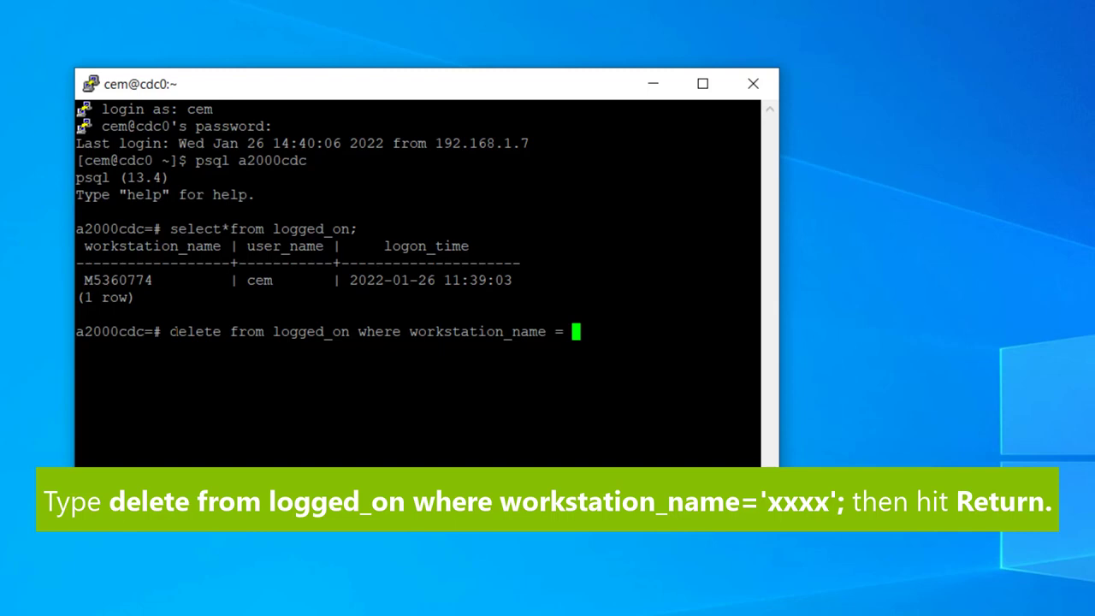
type("'M")
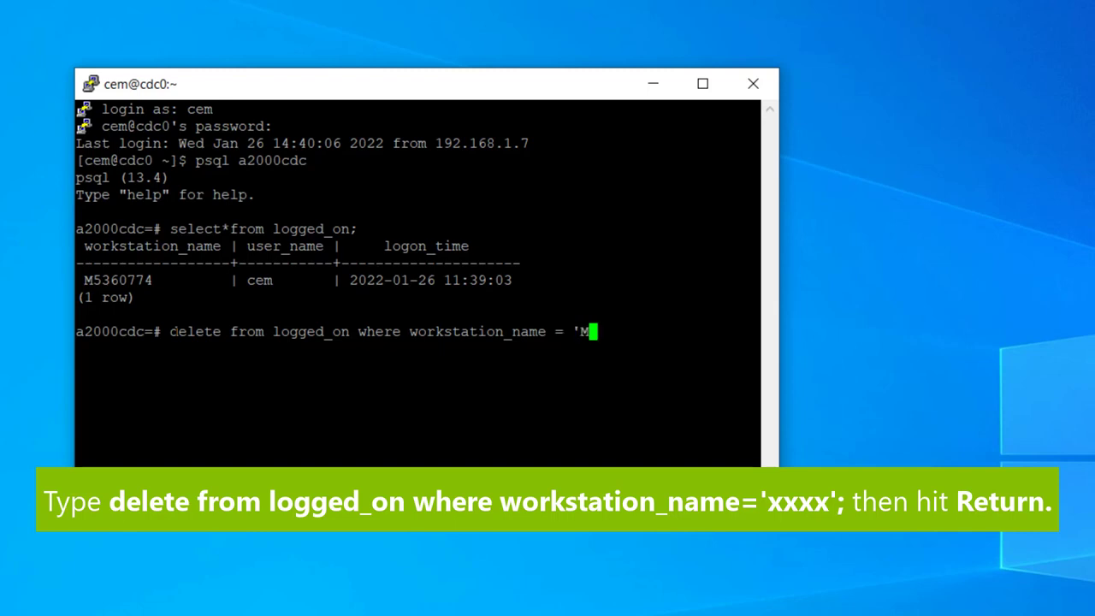
type("5360")
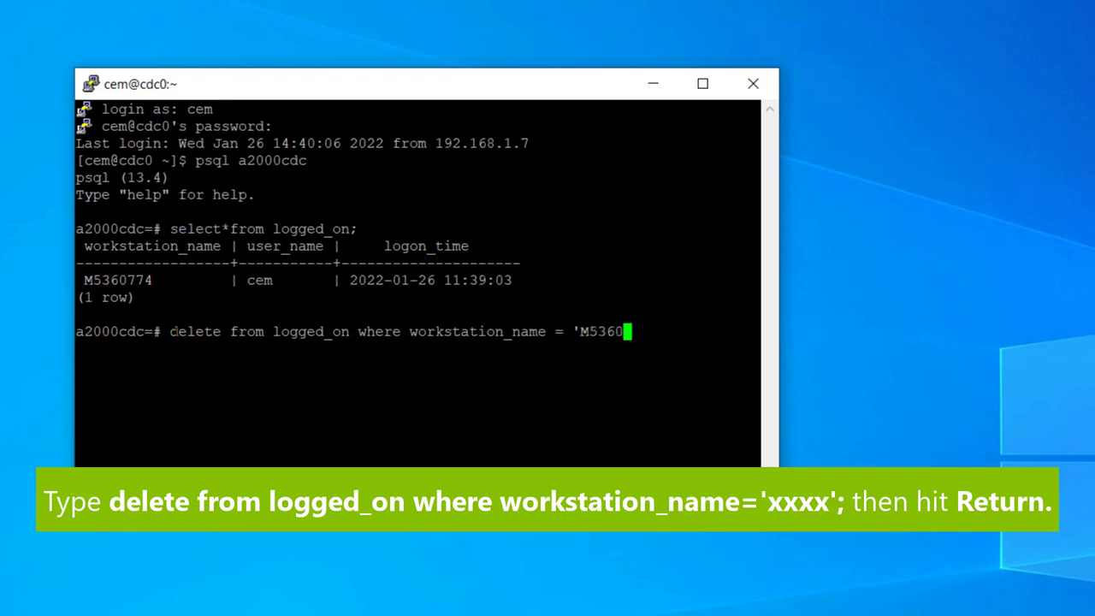
type("774';")
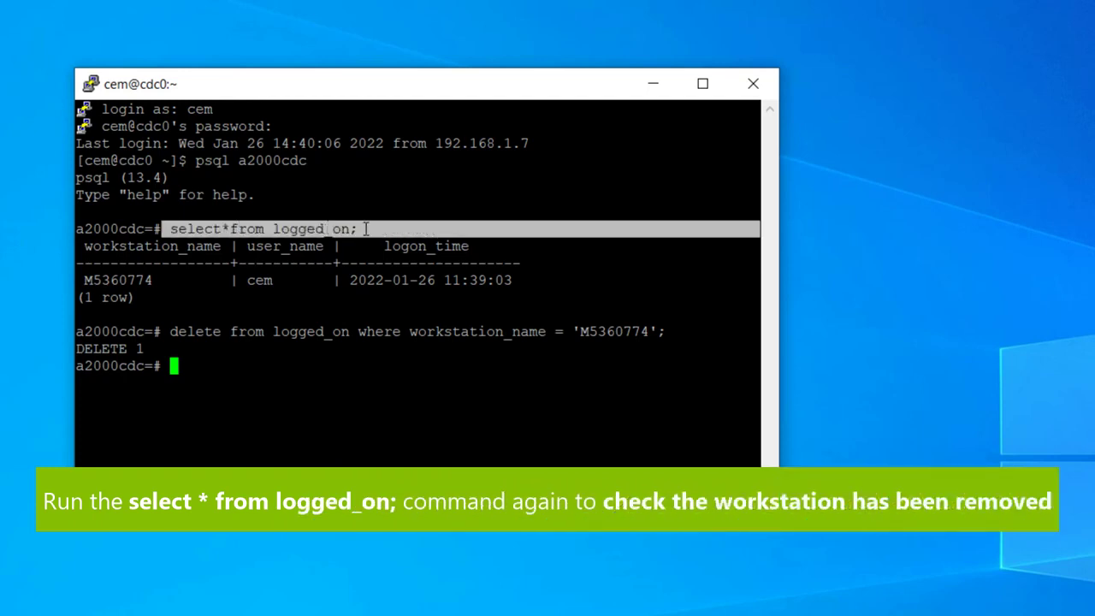
- Re-run select * from logged_on; returning zero rows, then begin \q to quit psql
key("ctrl+c")
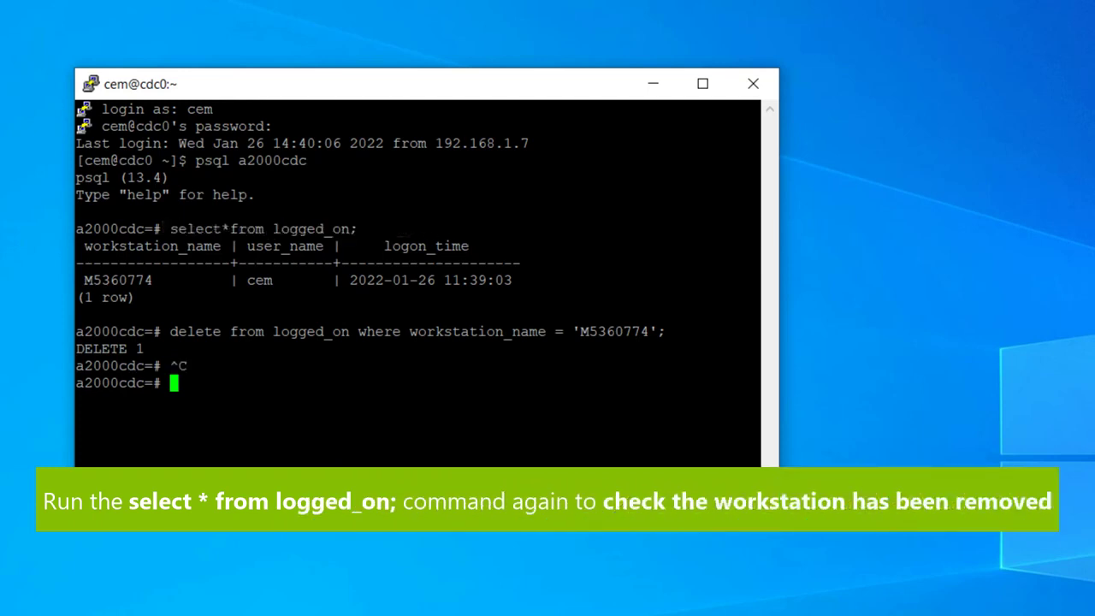
type("select *from")
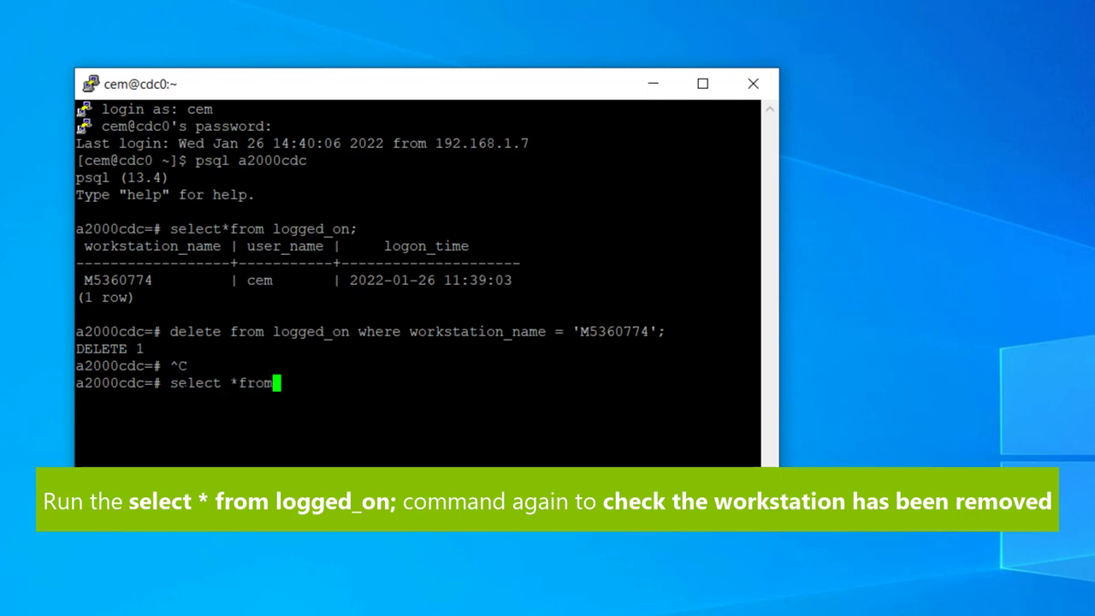
type("logged_on;")
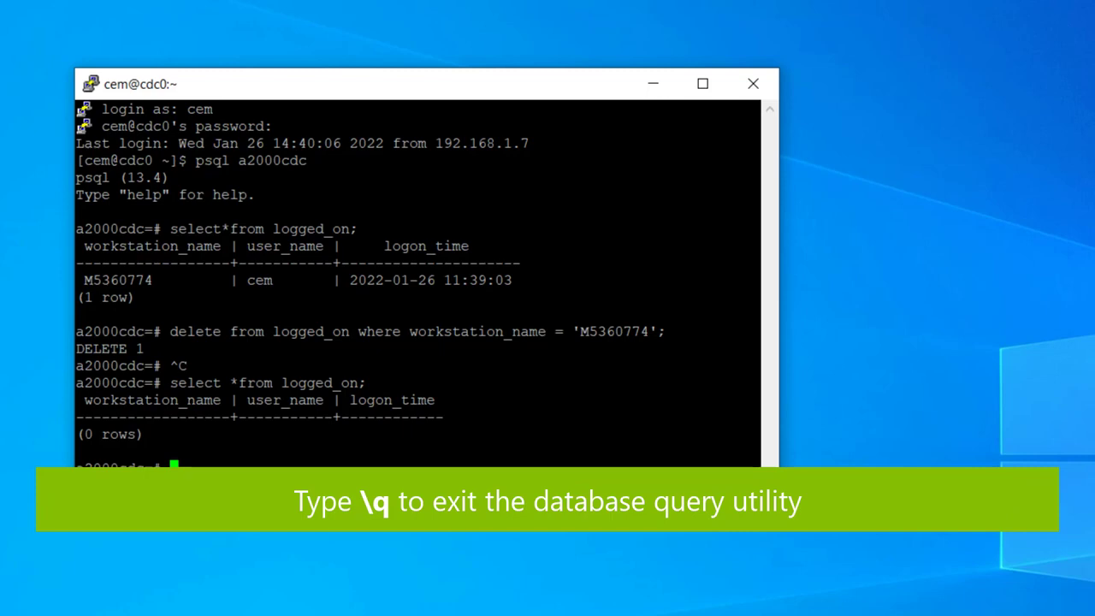
type("\\")
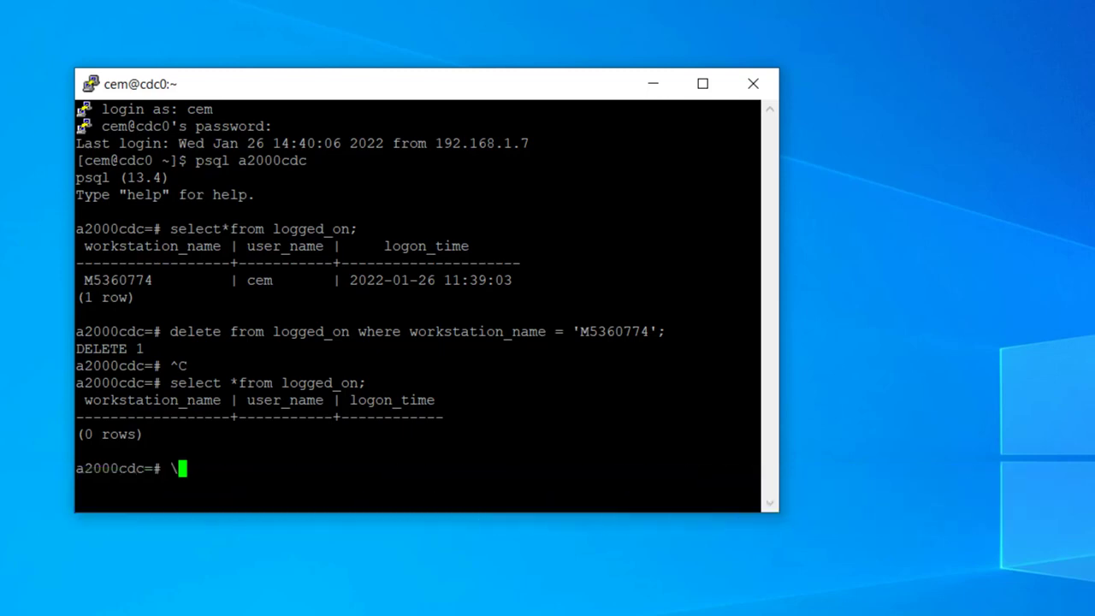